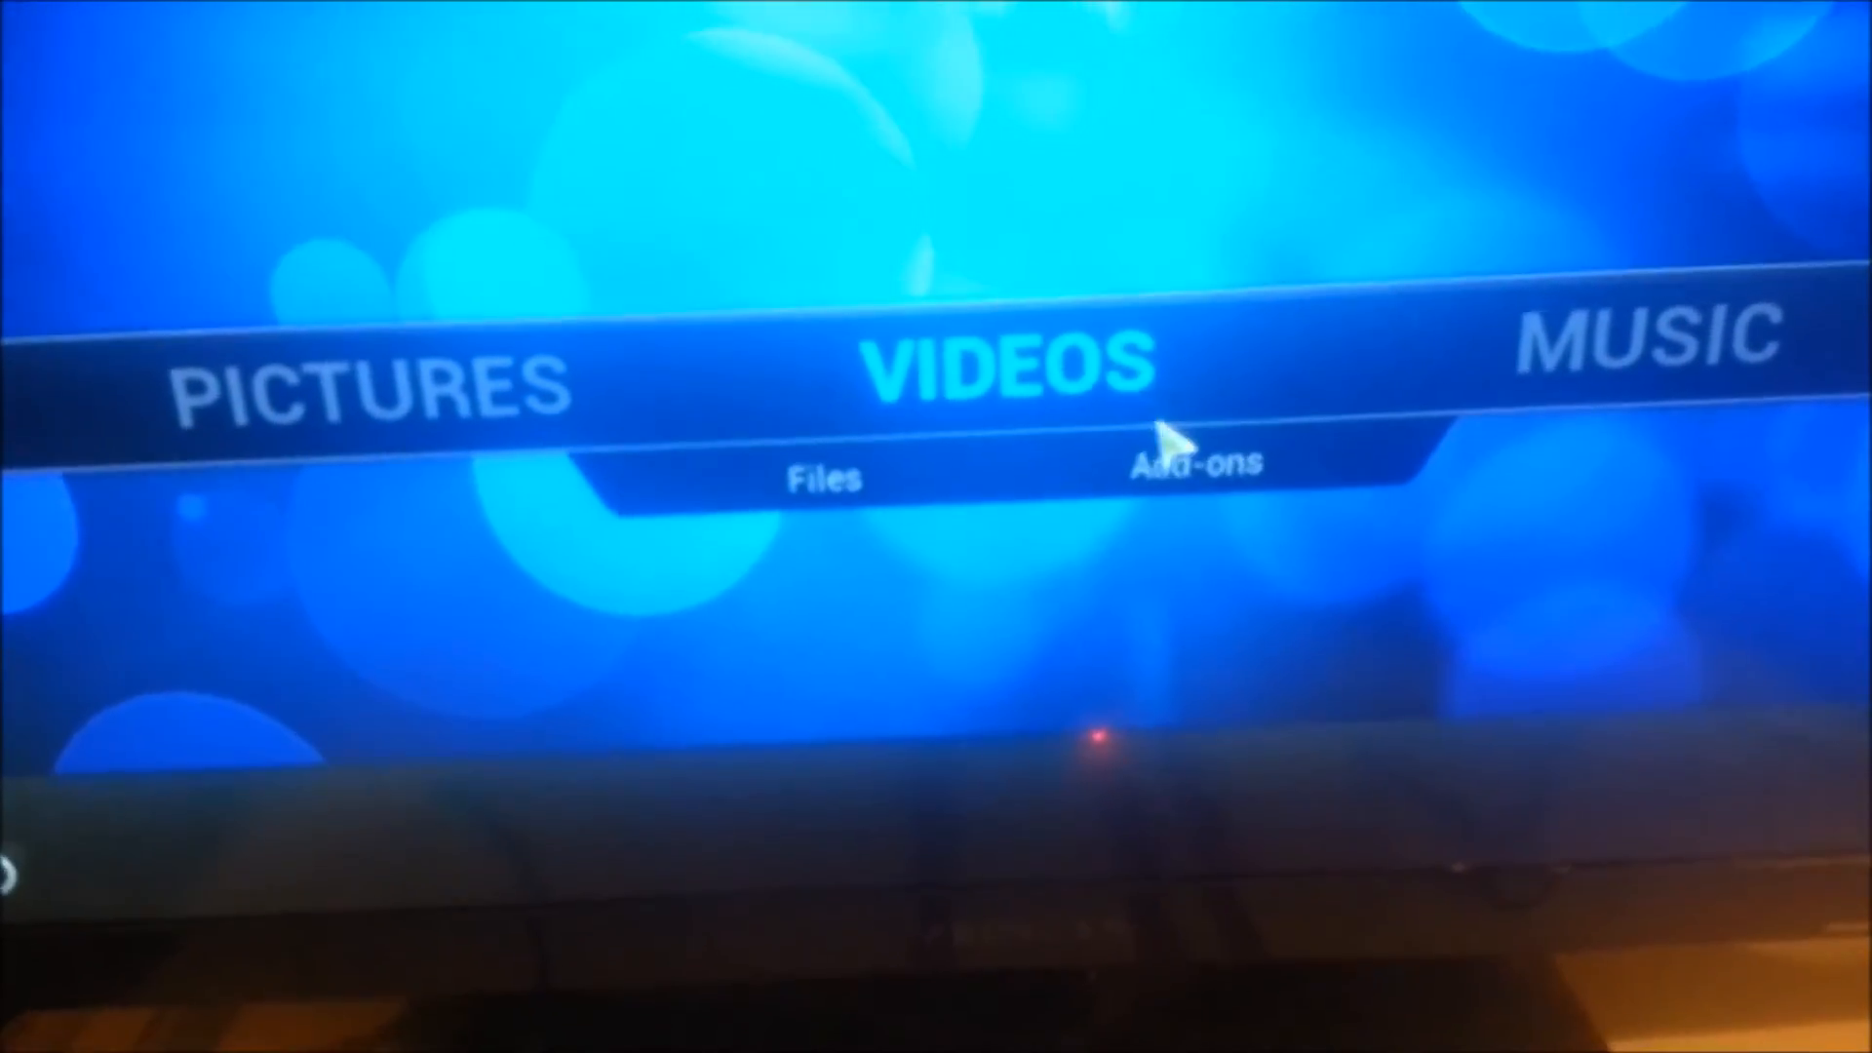
- Open the video add-ons from the Videos section of the home screen
left_click(1193, 464)
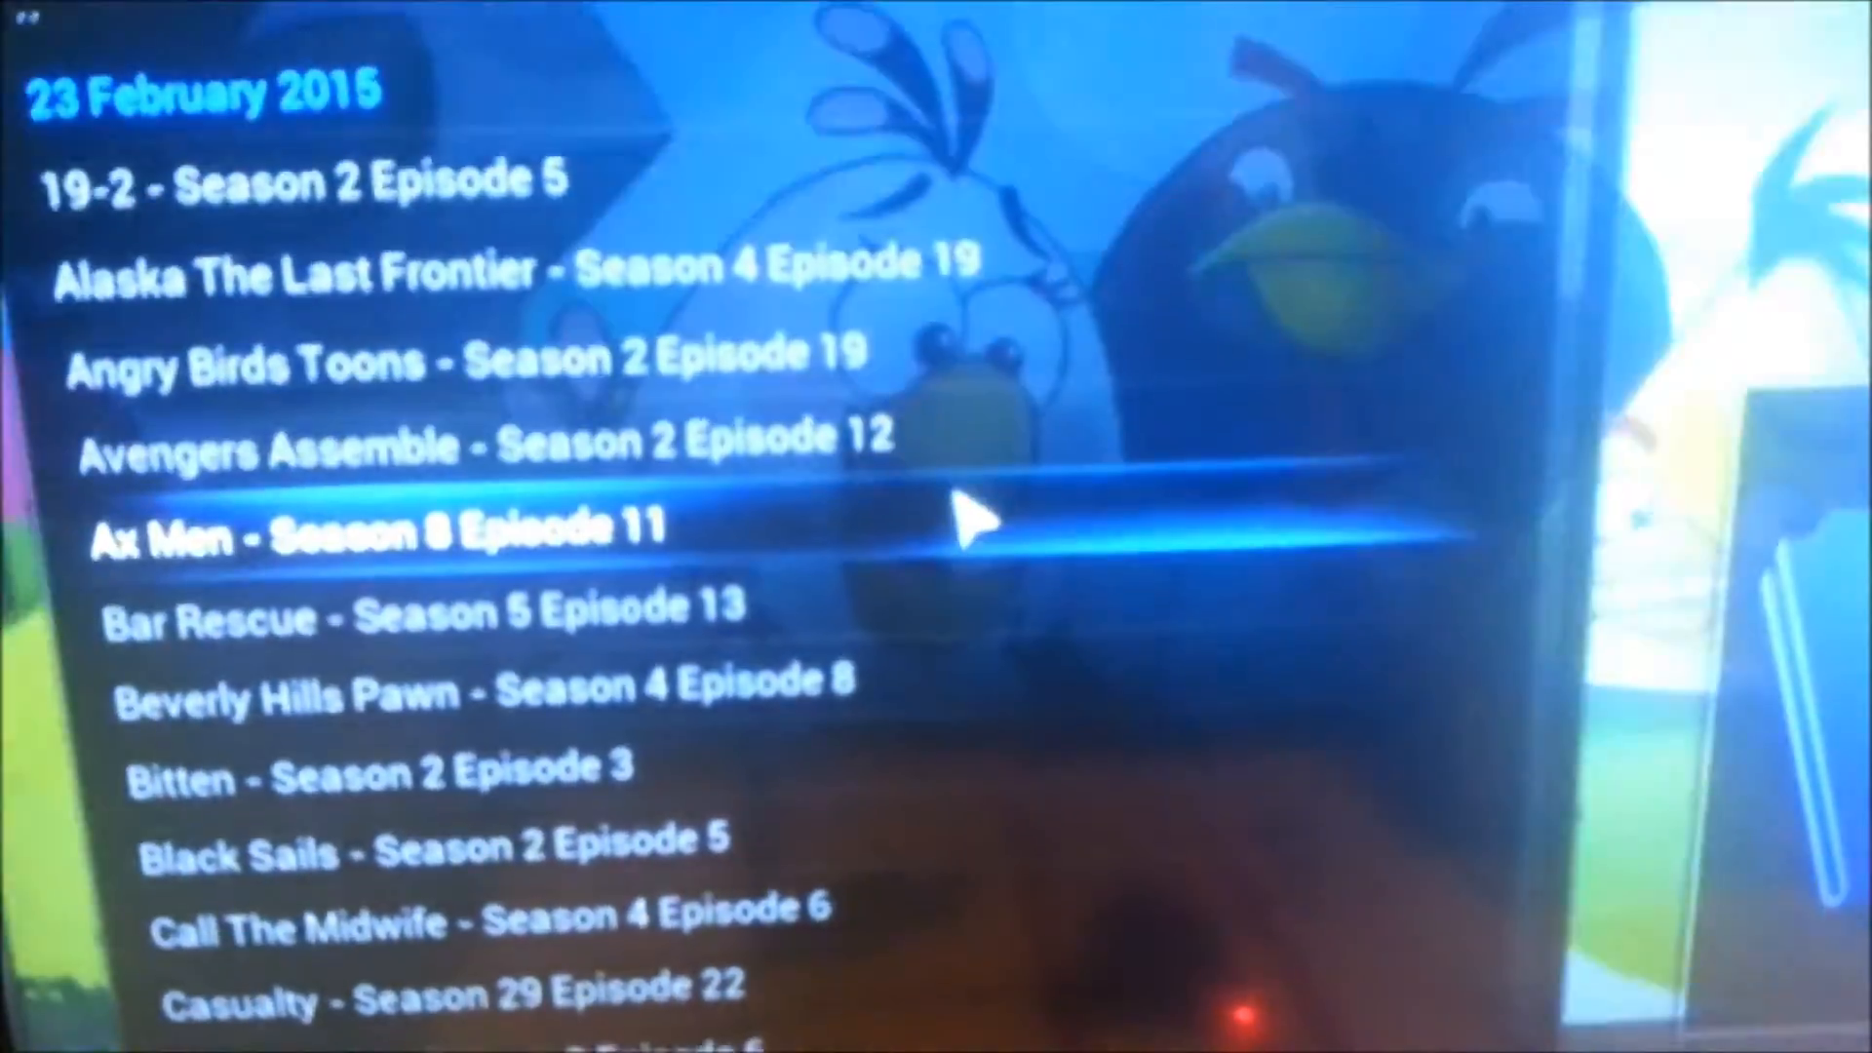
- Select 'Avengers Assemble - Season 2 Episode 12' from the 23 February 2015 releases
key("Up")
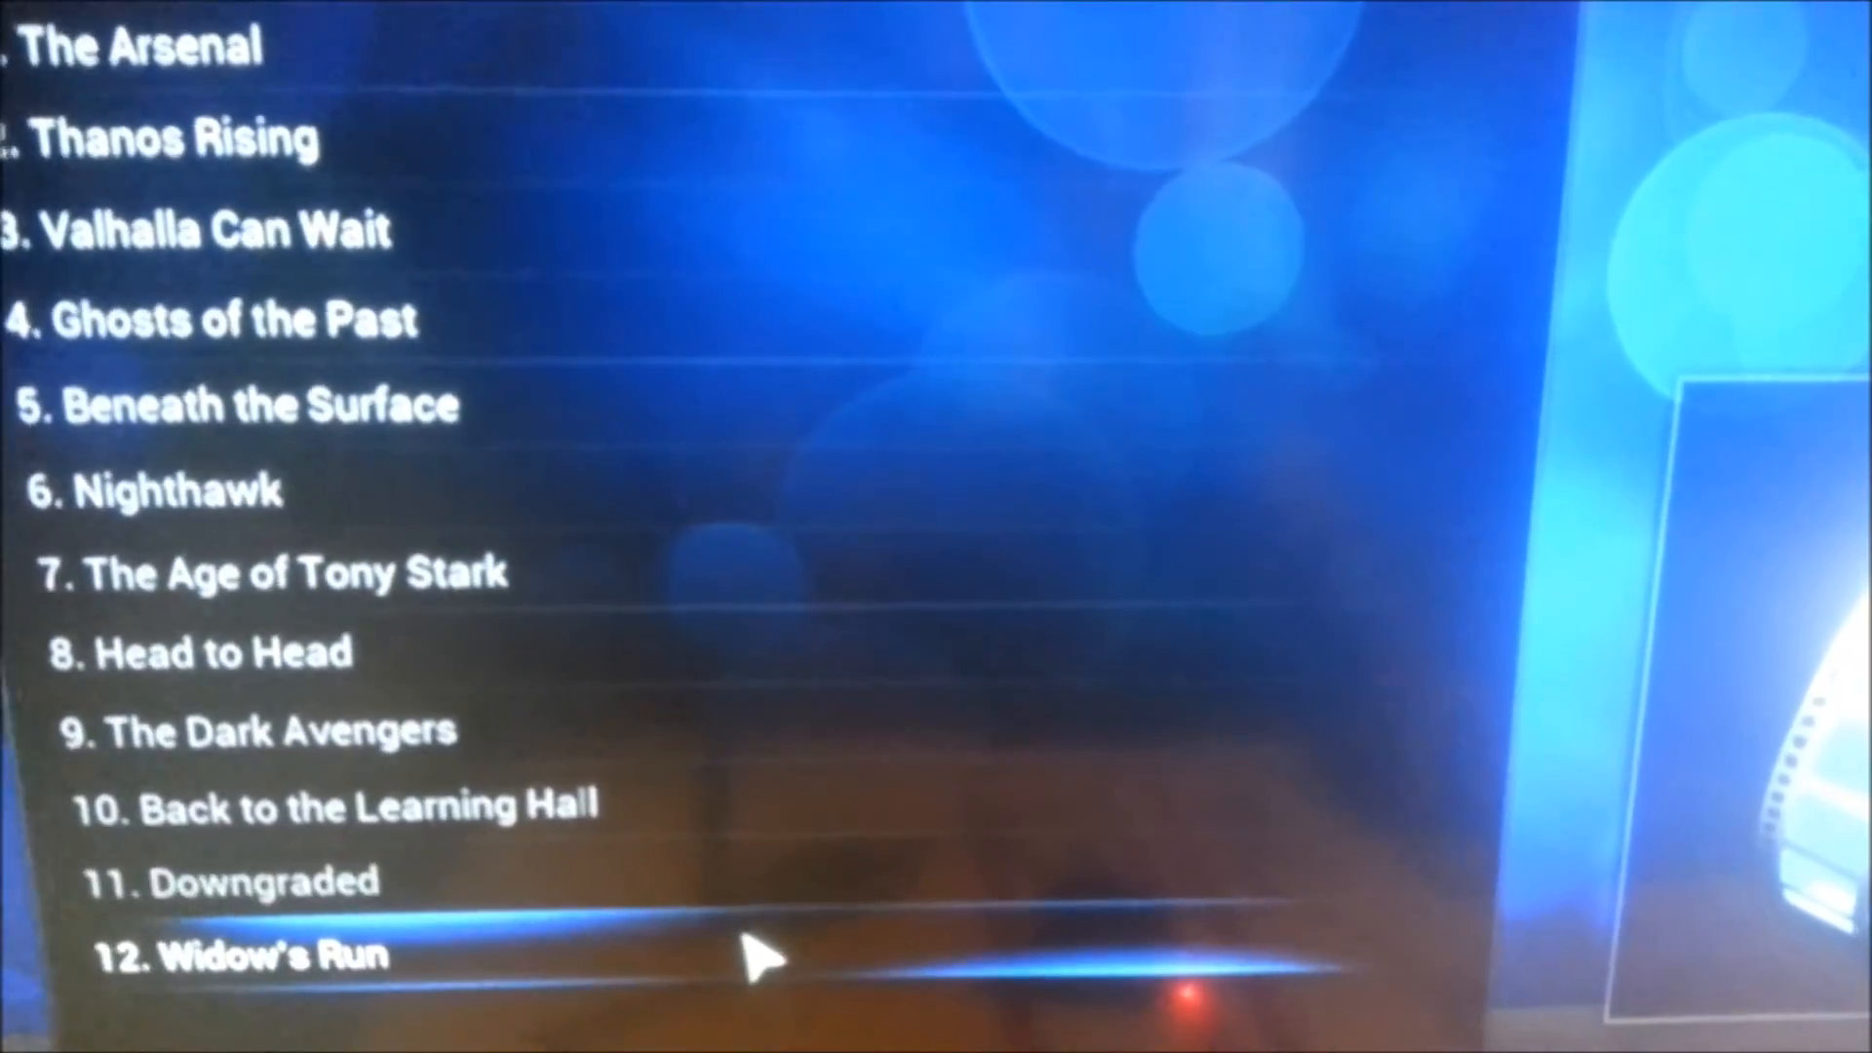
- Choose '12. Widow's Run' to list its streaming hosts (vodlocker, vidbull, gorillavid)
left_click(274, 956)
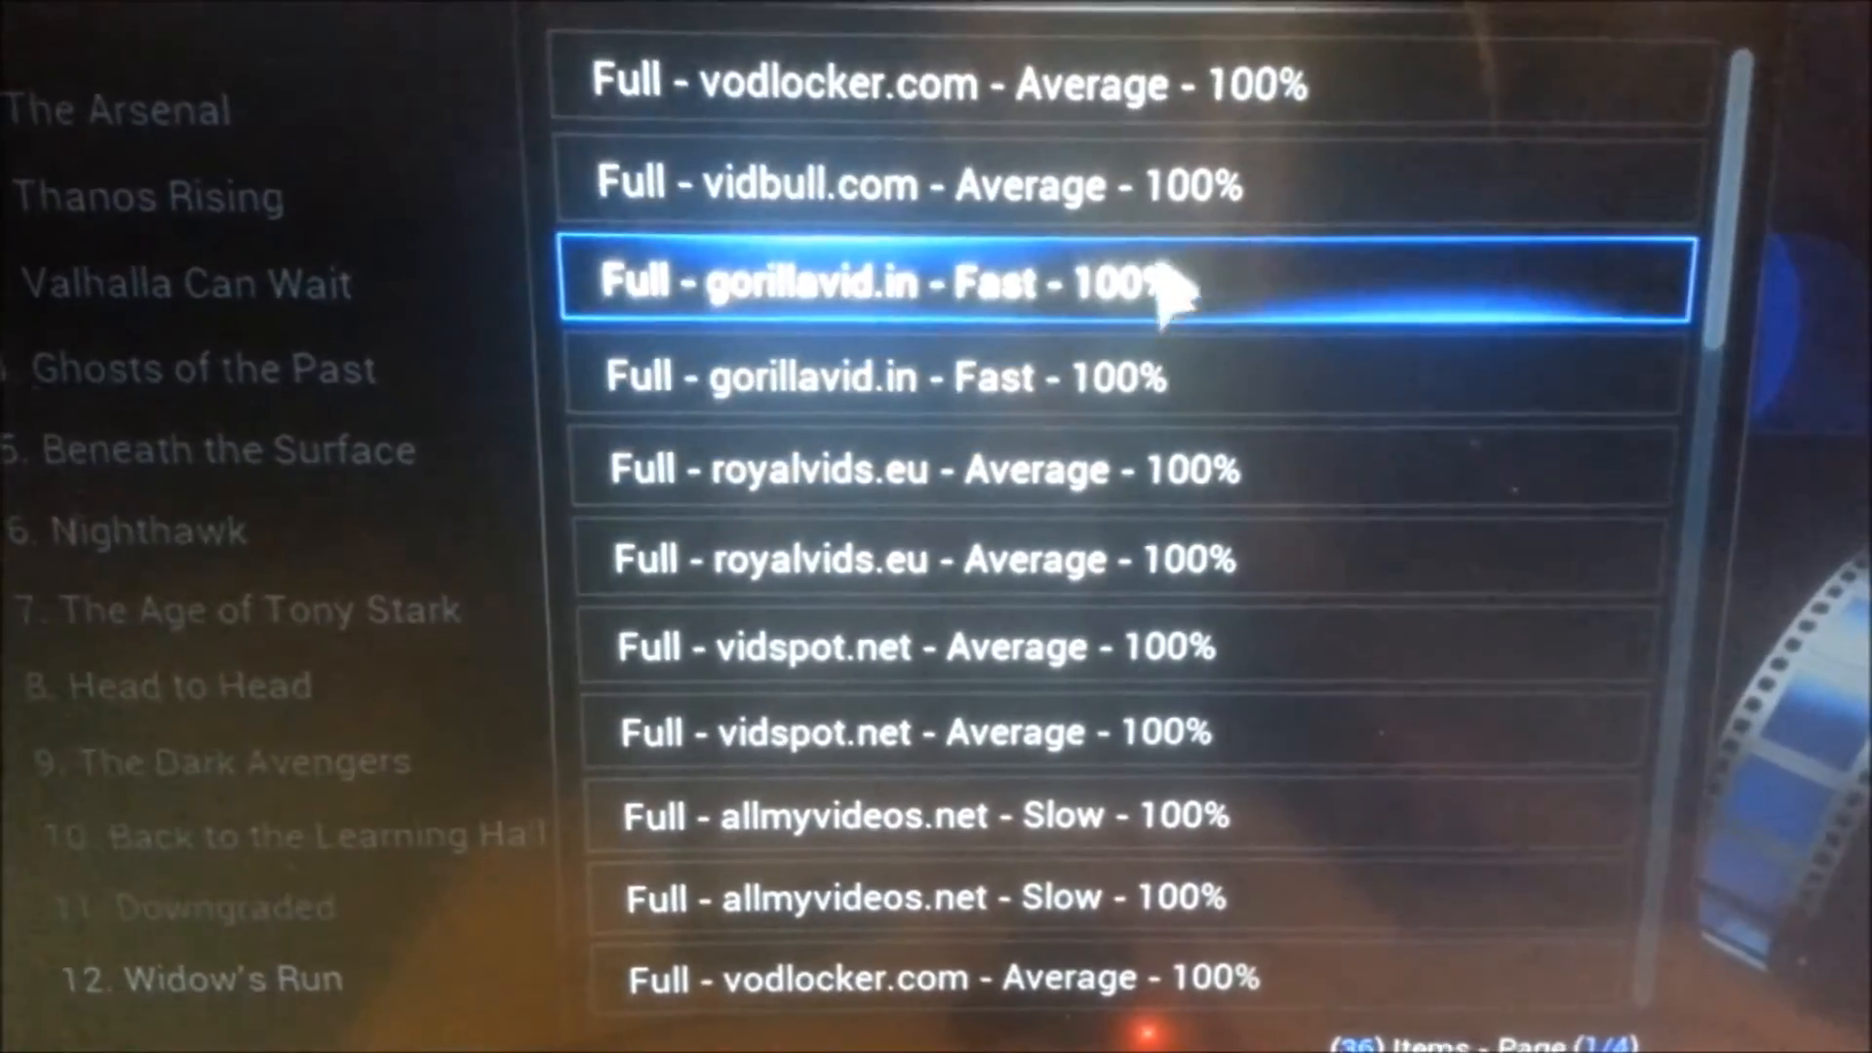
left_click(883, 283)
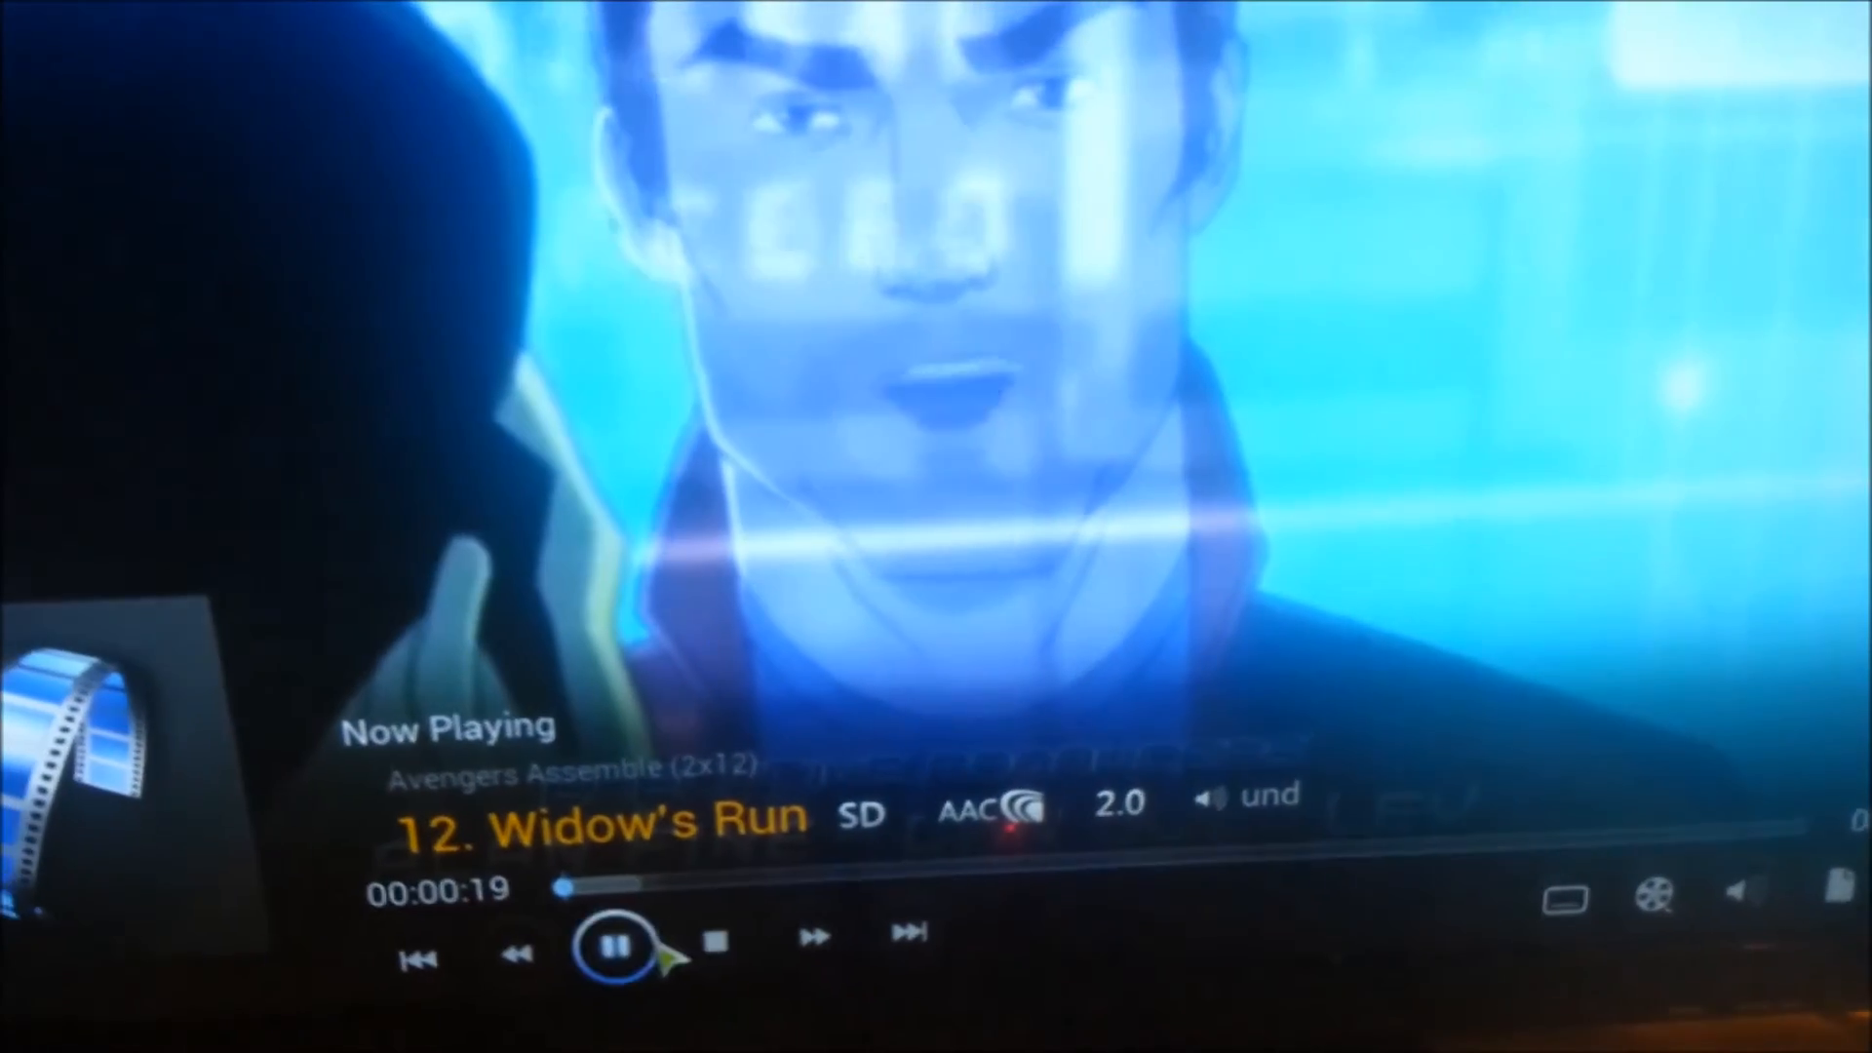
- Pause 'Widow's Run' about 20 seconds in via the Now Playing controls
left_click(618, 943)
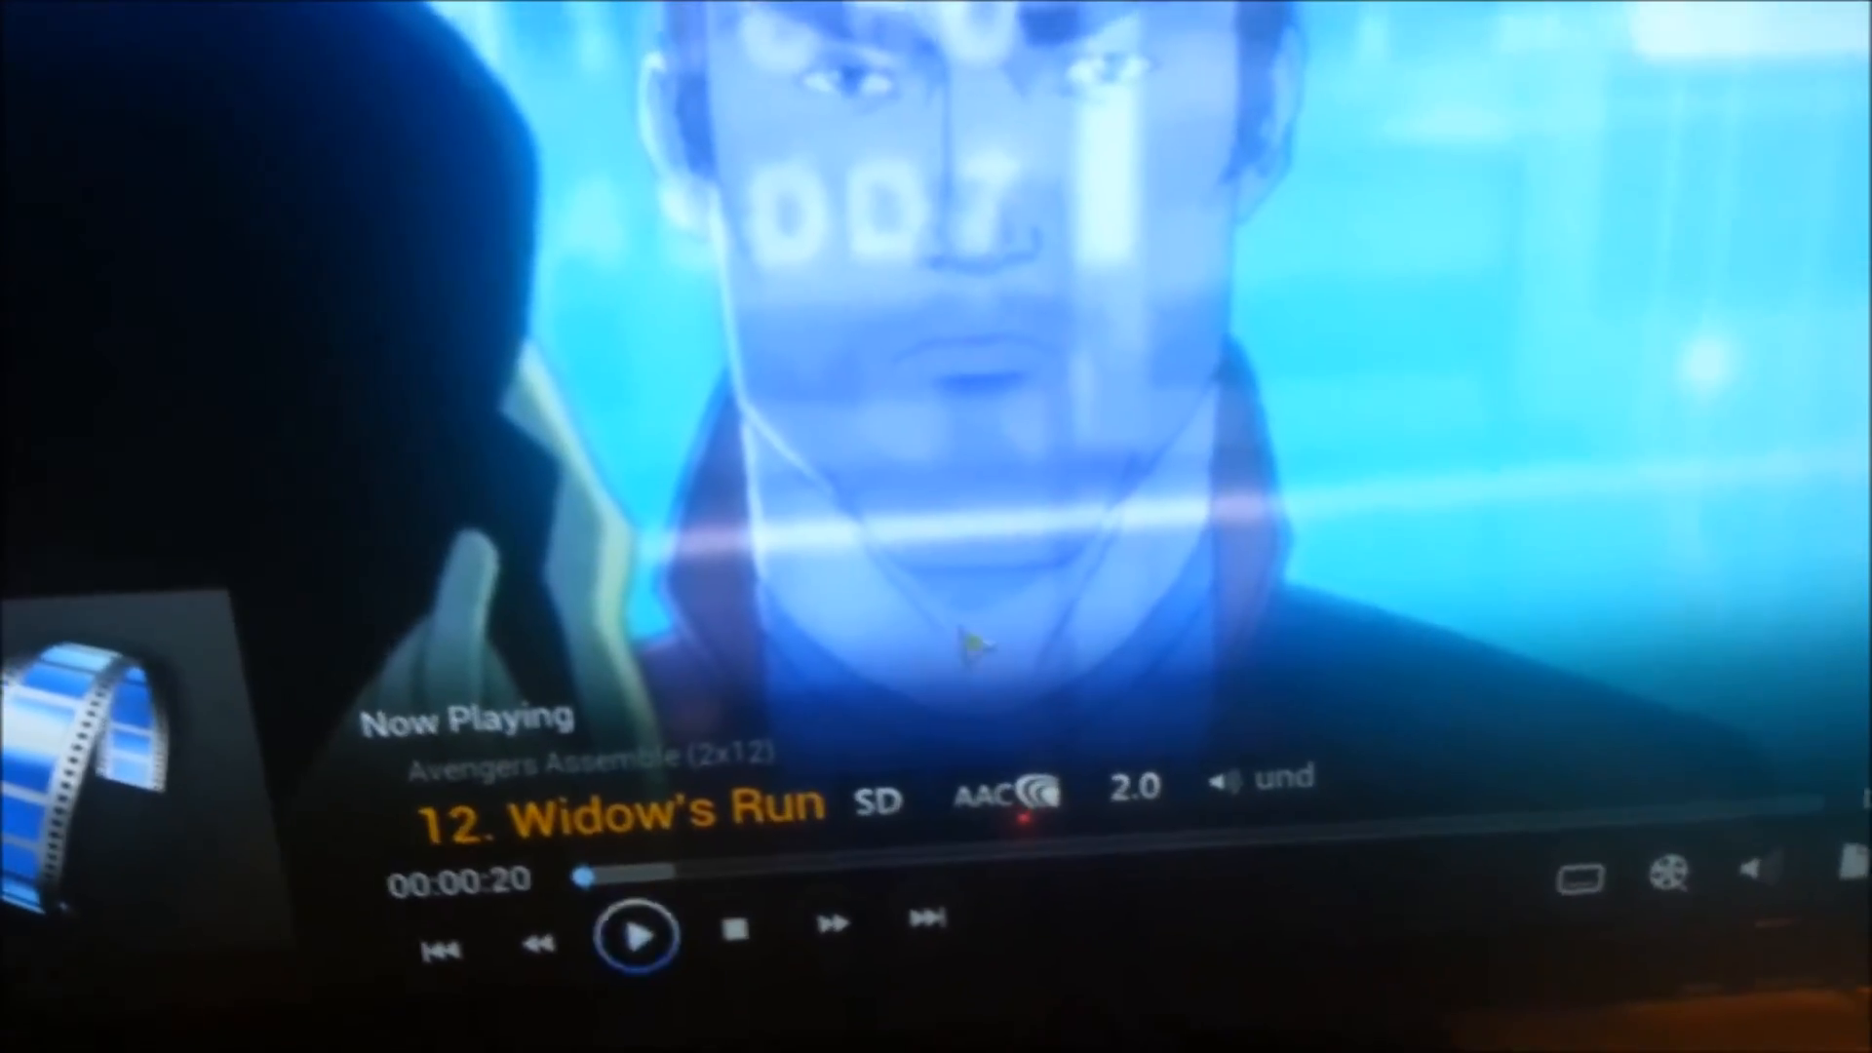